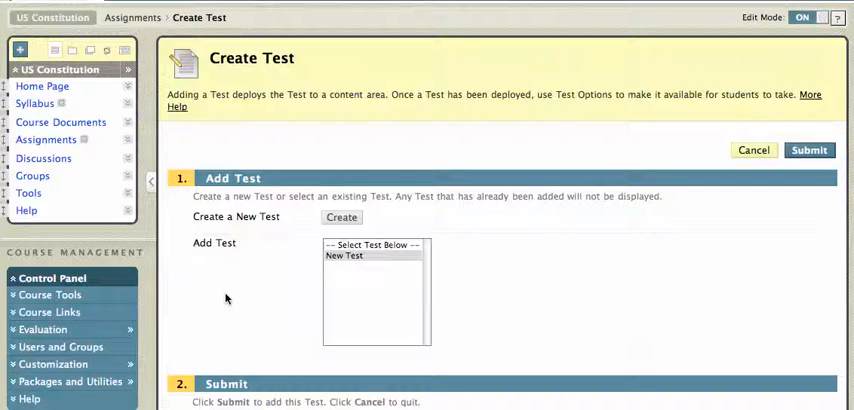
pyautogui.moveTo(77, 160)
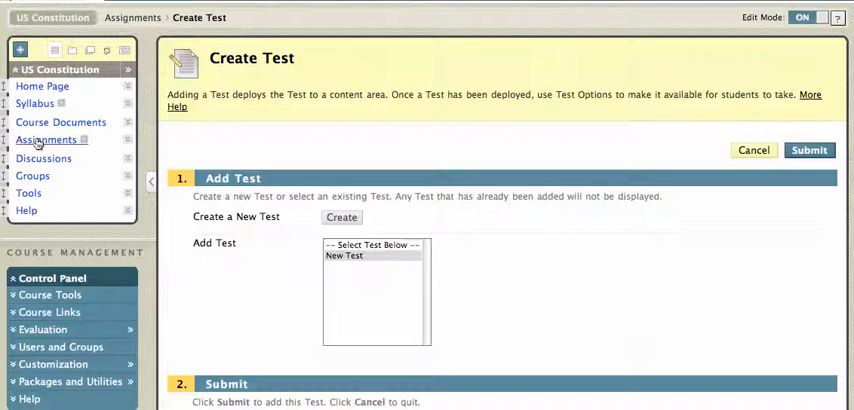
pyautogui.moveTo(118, 161)
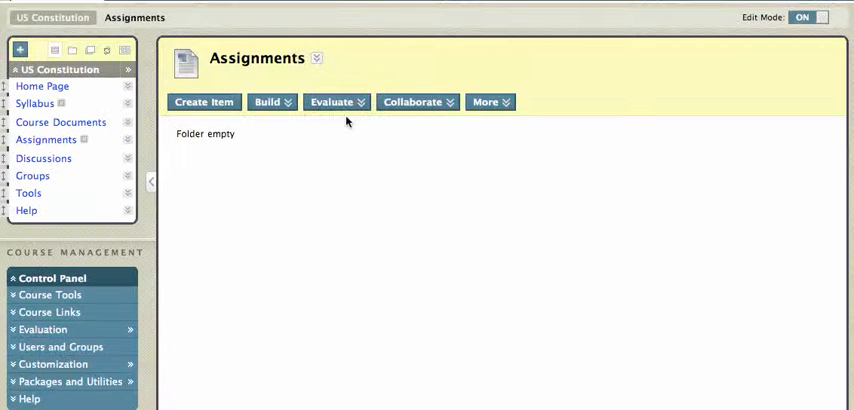
# Step: Add the existing New Test to the Assignments folder through Create Test and submit
pyautogui.click(336, 102)
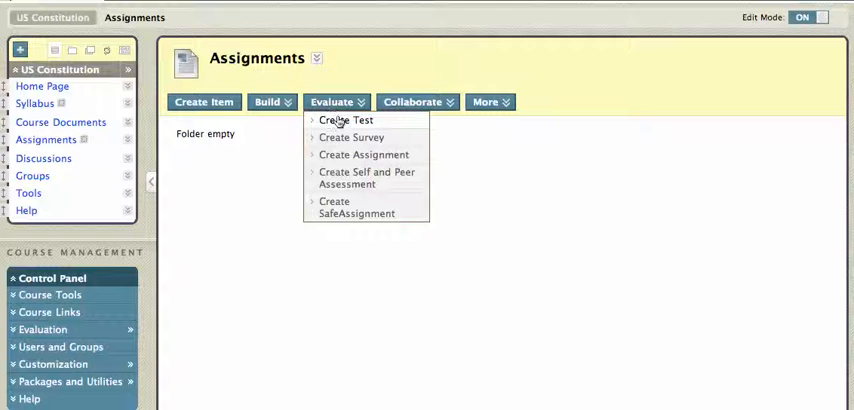
pyautogui.click(336, 102)
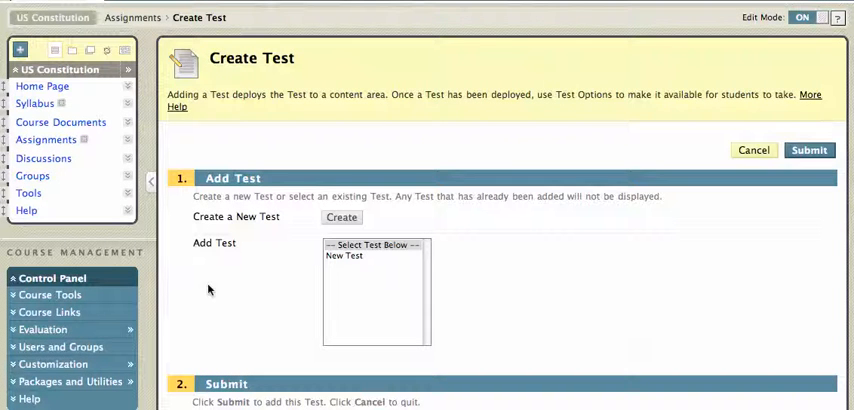
pyautogui.moveTo(233, 238)
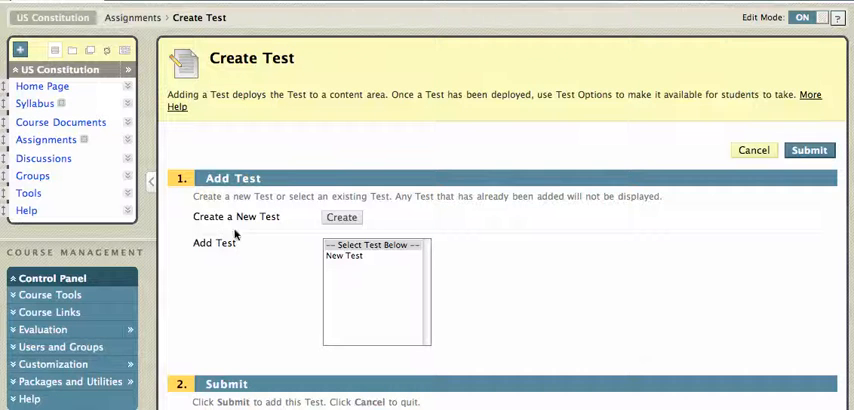
pyautogui.moveTo(261, 259)
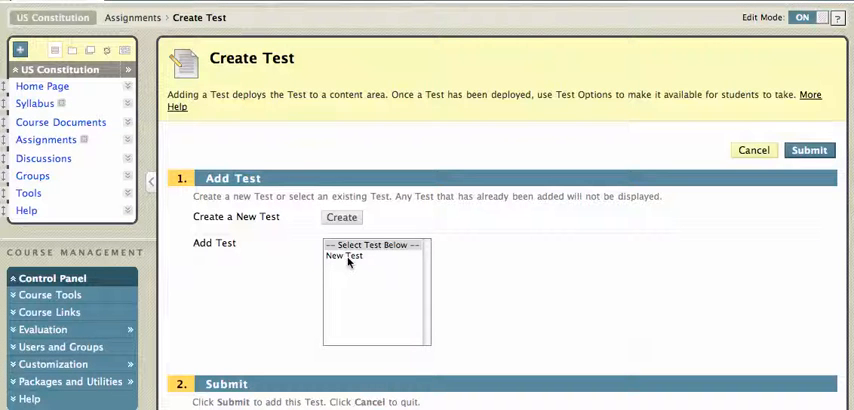
pyautogui.click(344, 256)
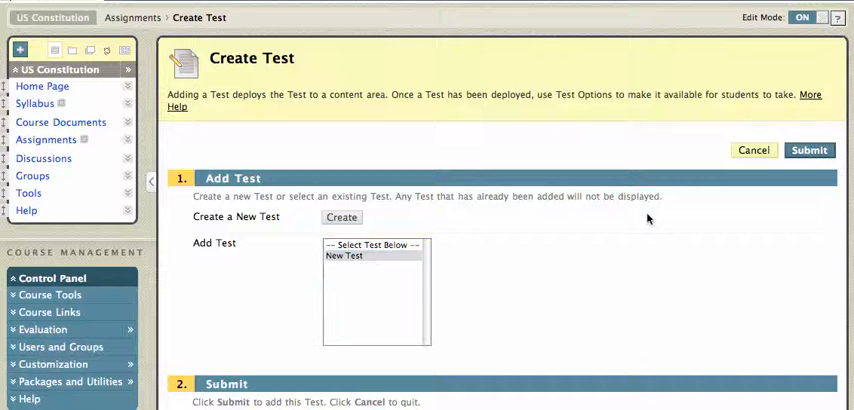
pyautogui.click(810, 151)
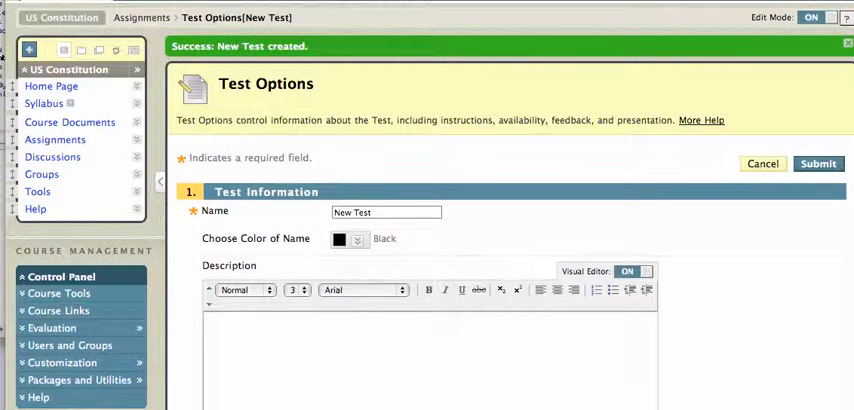
# Step: Set Make the Link Available and Add a New Announcement to Yes, with a 05-minute timer
pyautogui.scroll(-3)
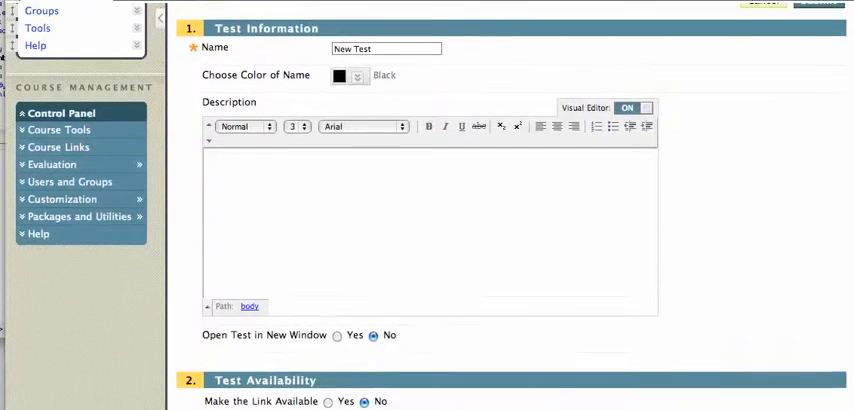
pyautogui.scroll(-3)
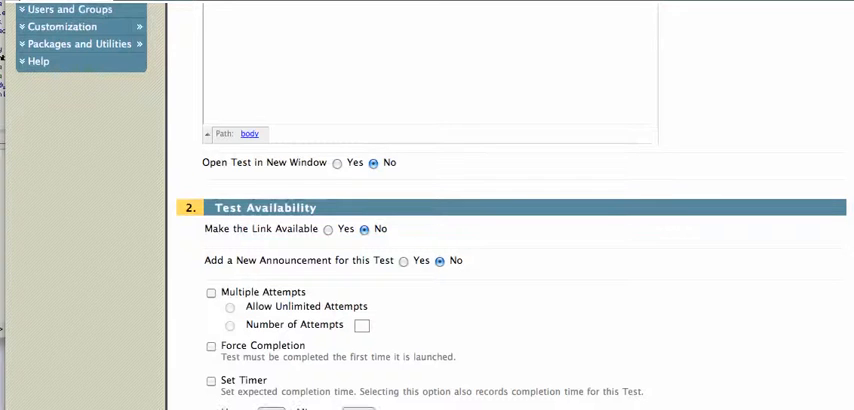
pyautogui.click(328, 229)
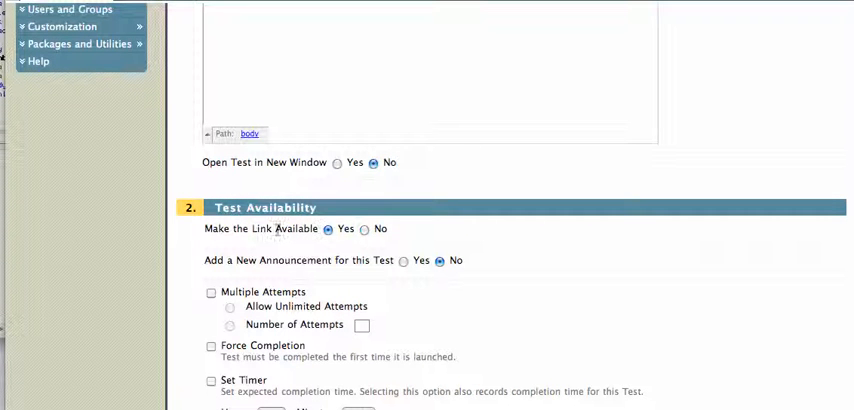
pyautogui.click(403, 260)
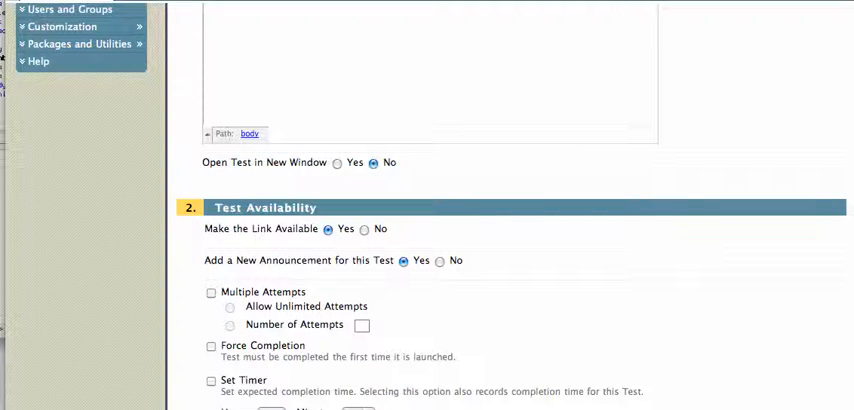
pyautogui.scroll(-3)
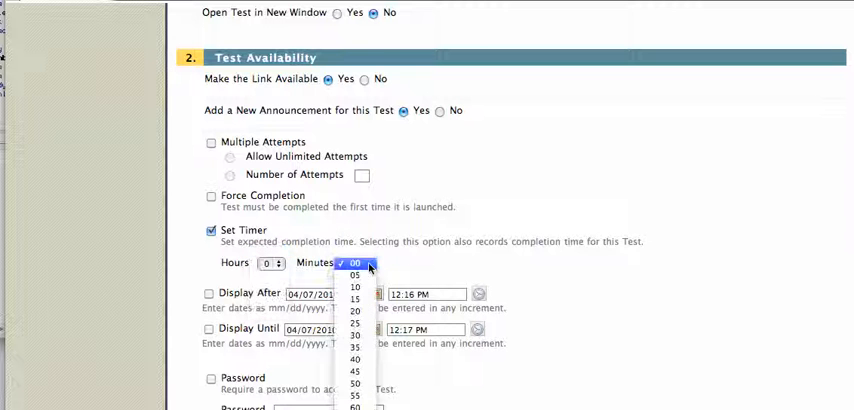
pyautogui.click(354, 275)
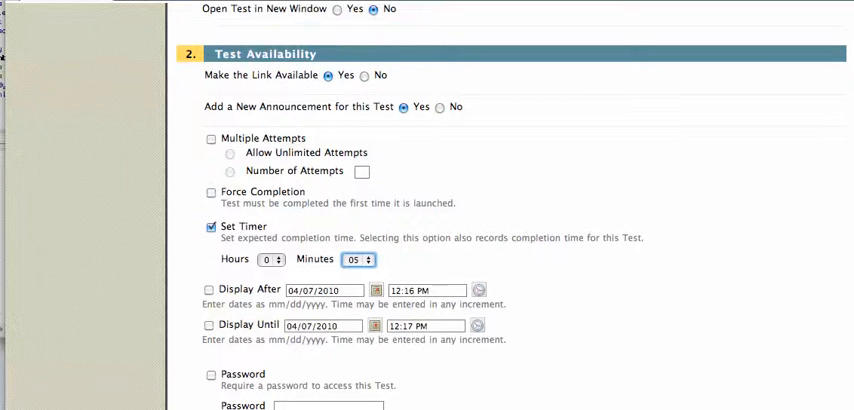
pyautogui.scroll(-3)
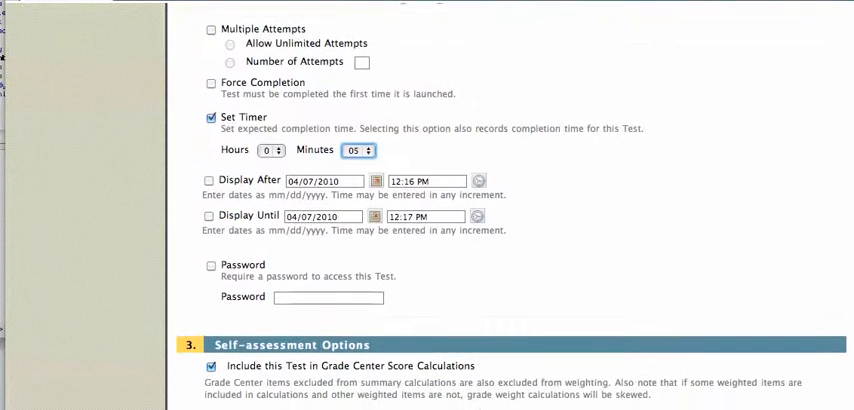
pyautogui.scroll(-3)
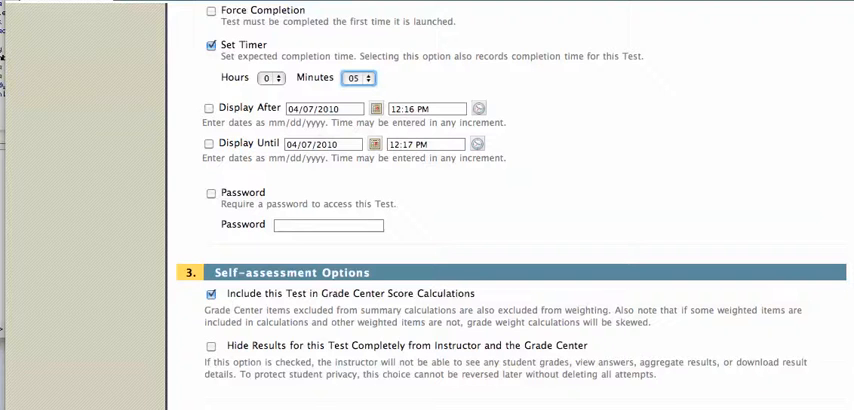
pyautogui.scroll(-3)
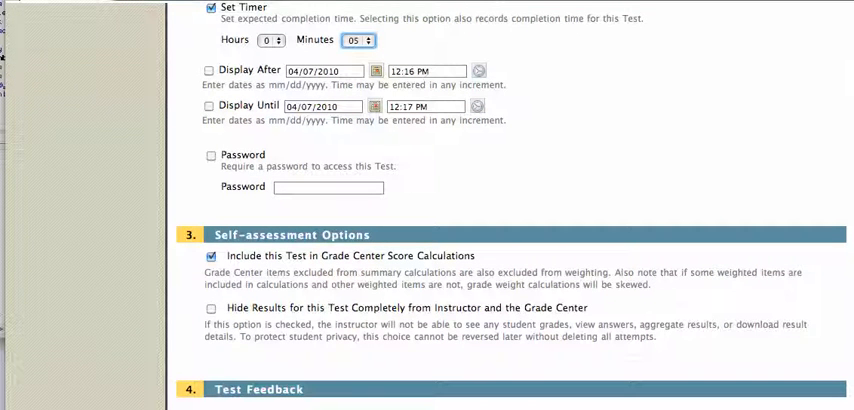
pyautogui.scroll(-3)
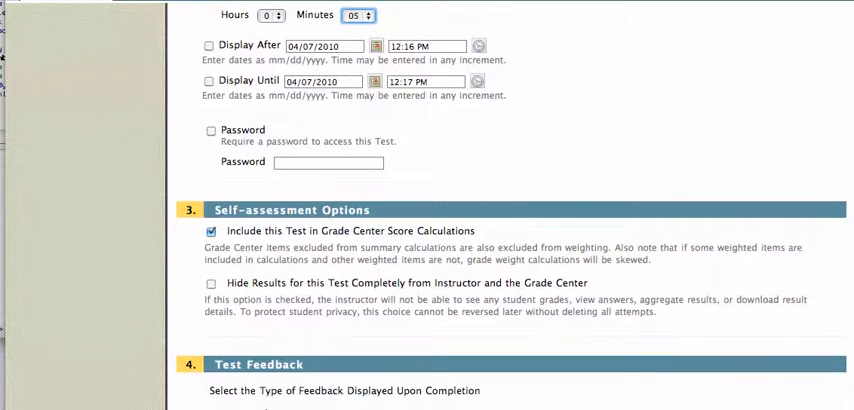
pyautogui.scroll(-3)
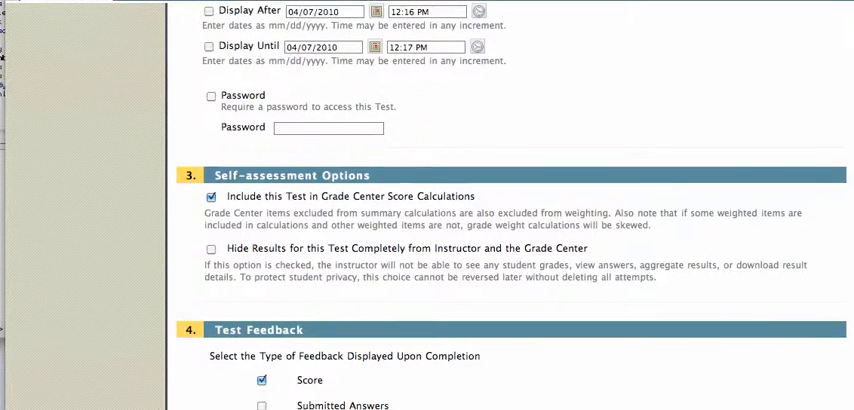
pyautogui.scroll(-3)
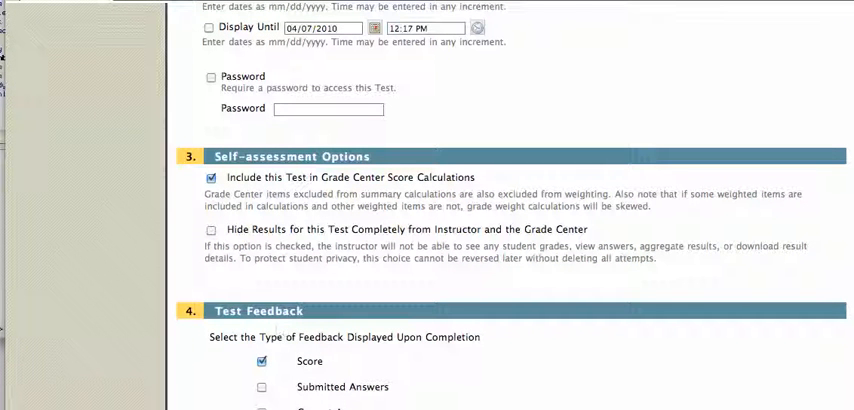
pyautogui.scroll(-3)
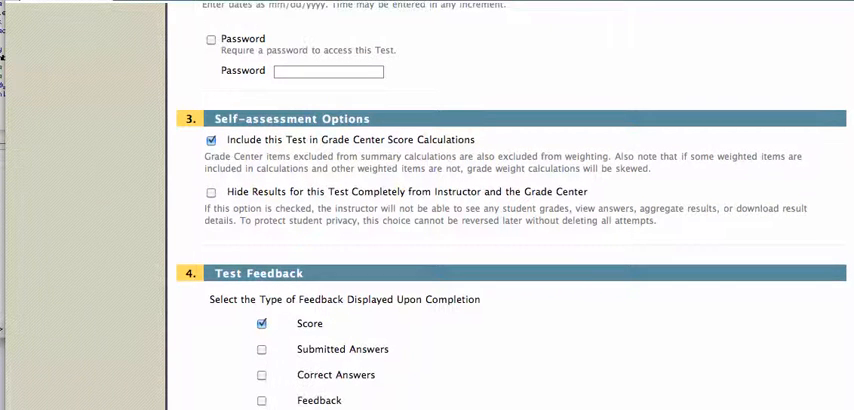
pyautogui.scroll(-3)
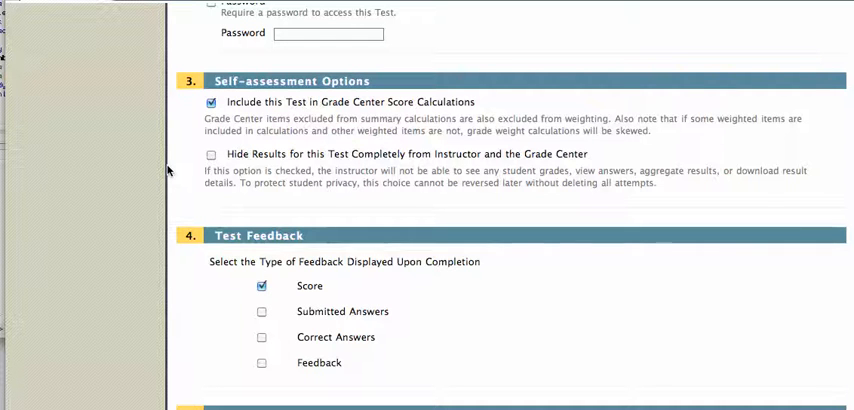
pyautogui.moveTo(221, 309)
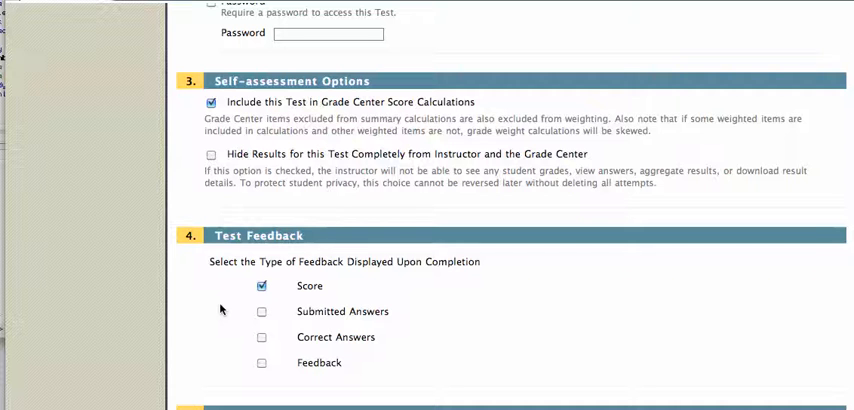
pyautogui.moveTo(207, 172)
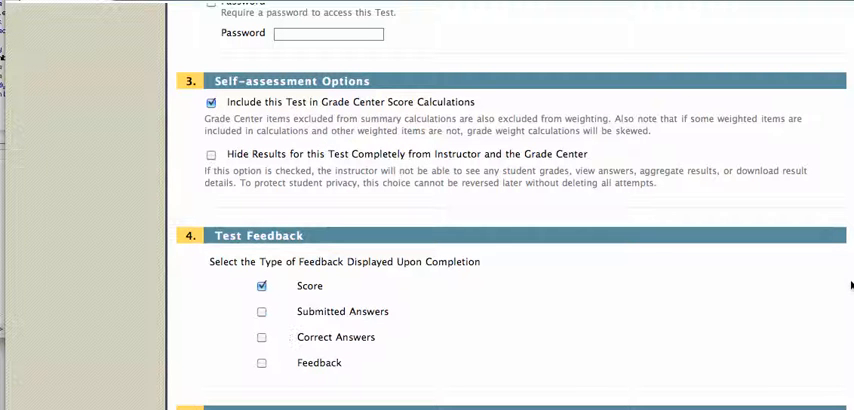
# Step: Turn on feedback options, including showing students their submitted answers
pyautogui.scroll(-3)
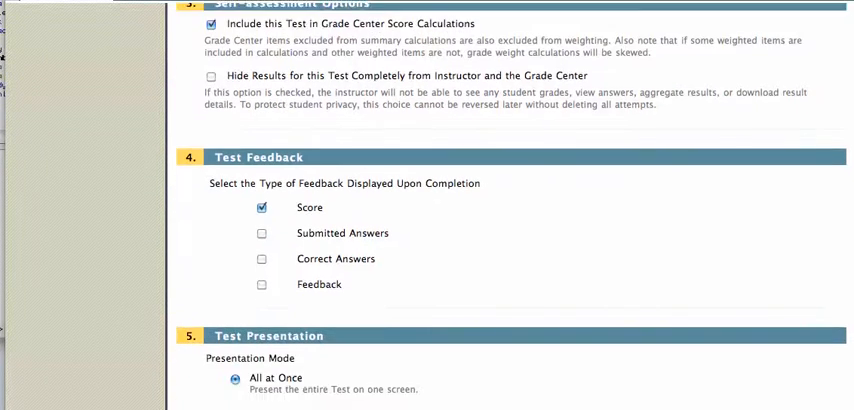
pyautogui.scroll(-3)
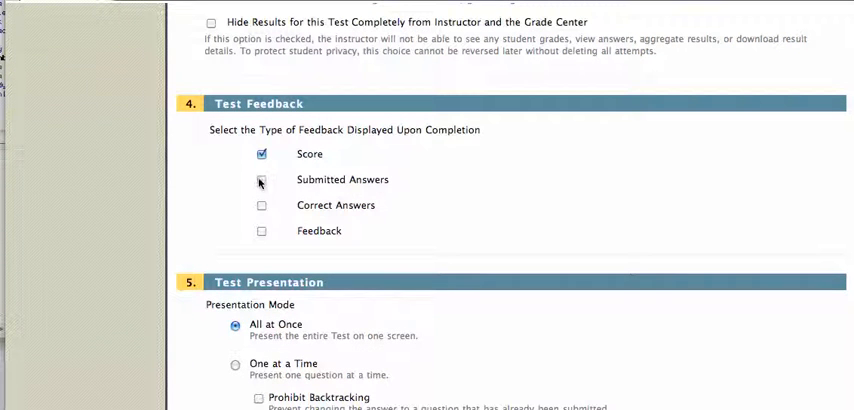
pyautogui.click(260, 205)
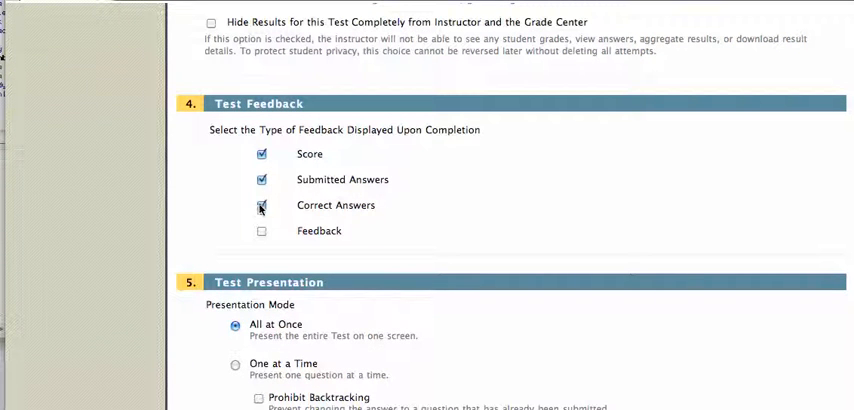
pyautogui.click(259, 231)
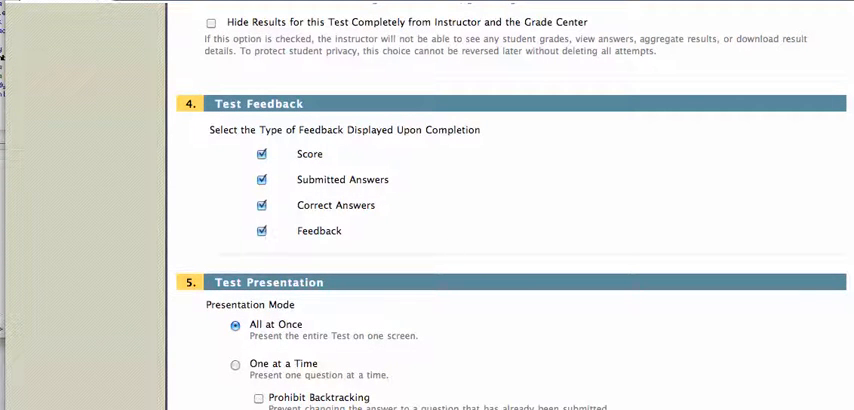
# Step: Check Randomize Questions and choose One at a Time presentation
pyautogui.scroll(-3)
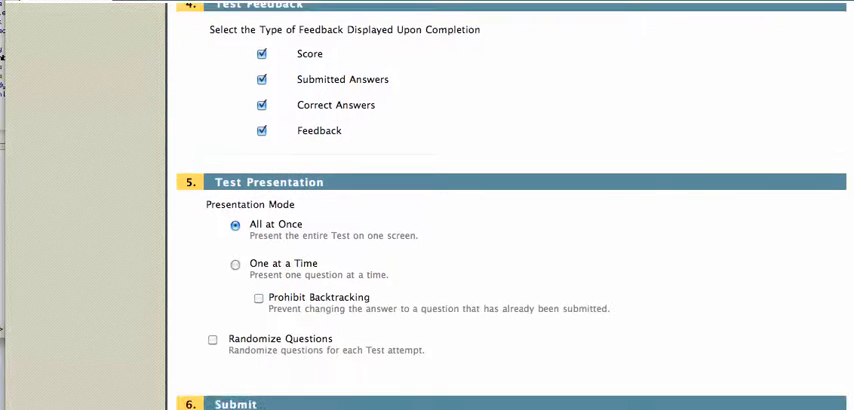
pyautogui.scroll(-3)
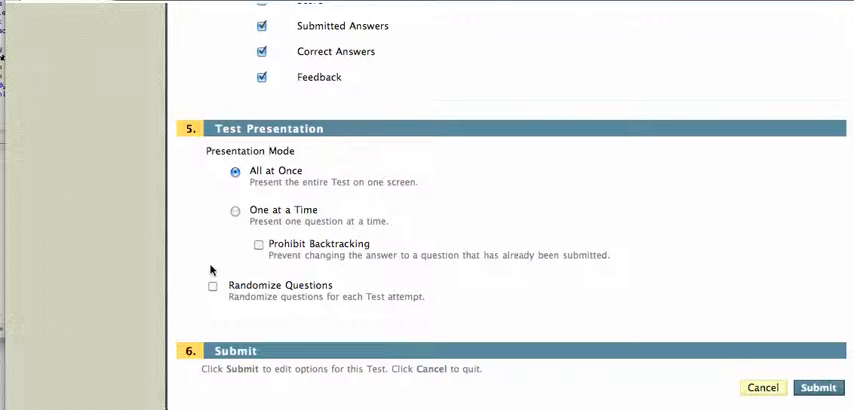
pyautogui.moveTo(207, 296)
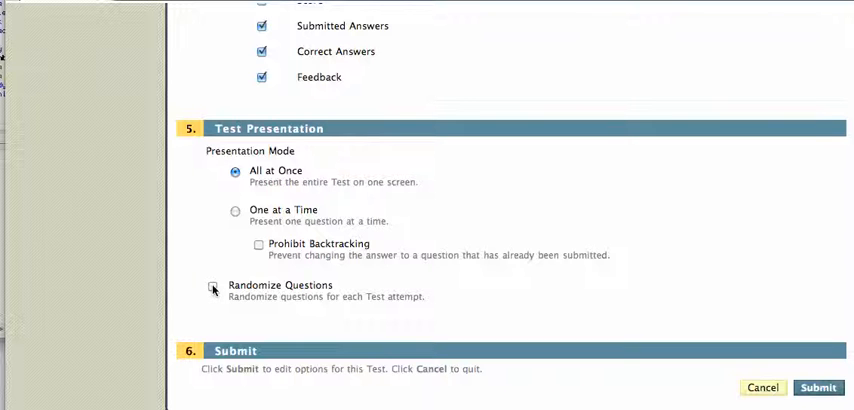
pyautogui.click(213, 287)
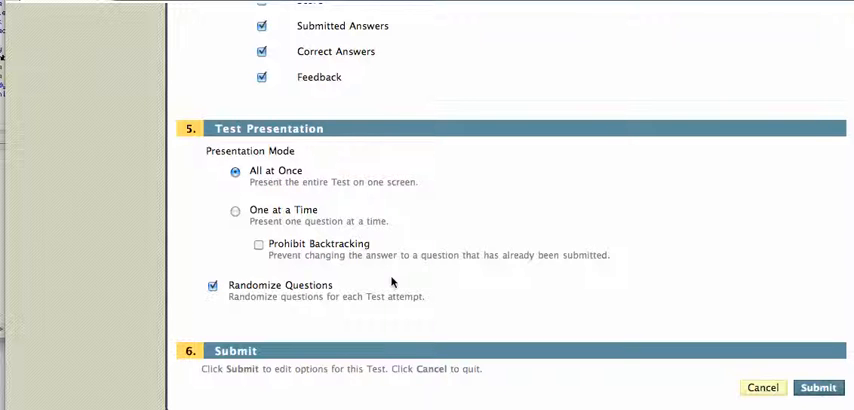
pyautogui.click(232, 210)
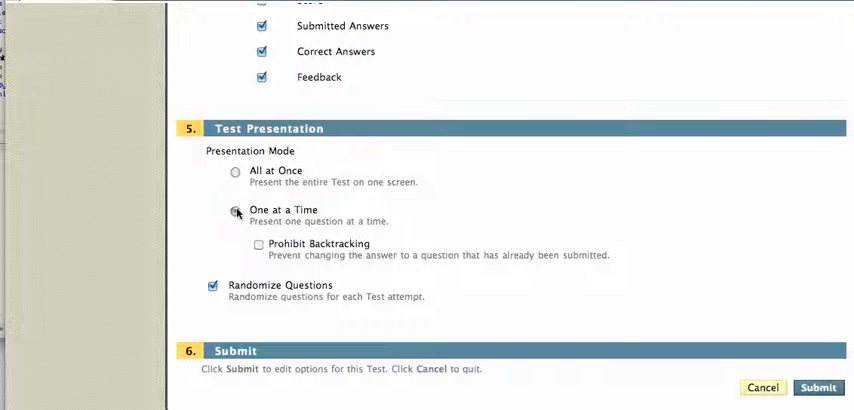
pyautogui.click(233, 211)
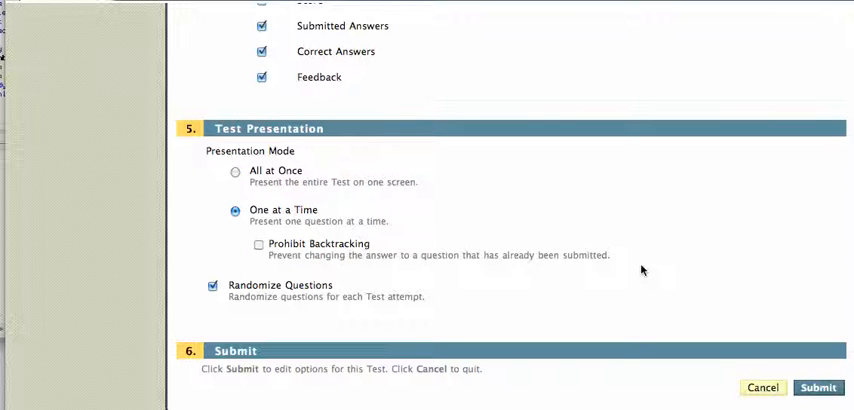
pyautogui.moveTo(648, 331)
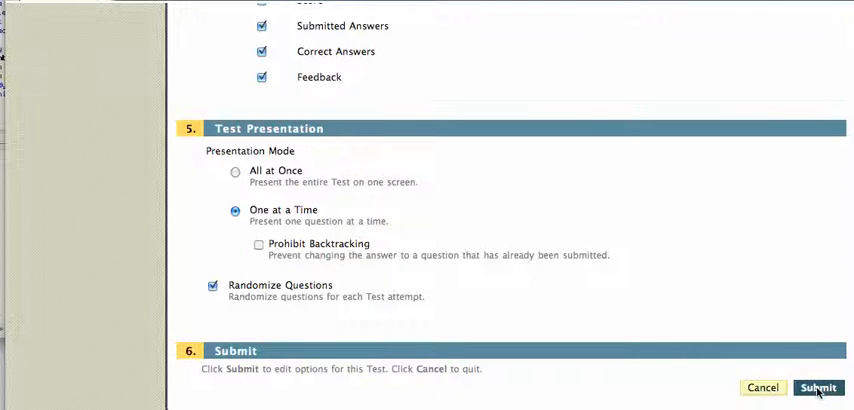
pyautogui.moveTo(572, 244)
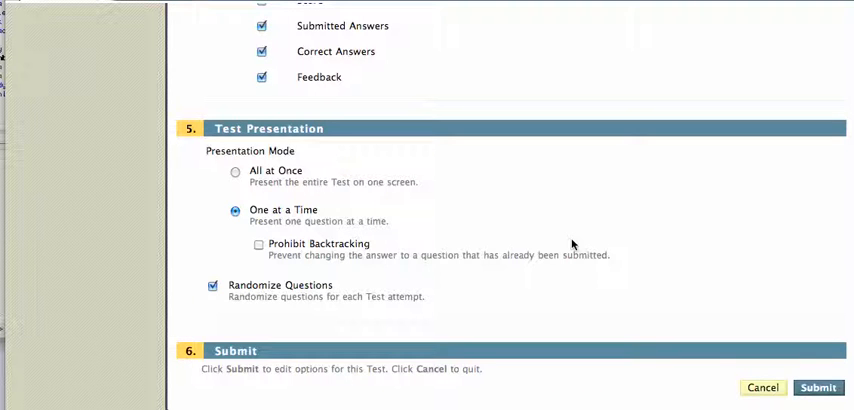
# Step: Save the test options, then open New Test from What's New on the Home Page
pyautogui.click(823, 387)
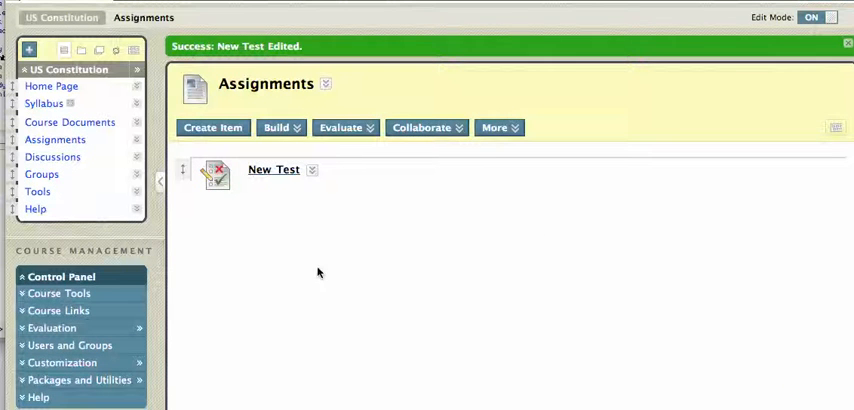
pyautogui.moveTo(258, 226)
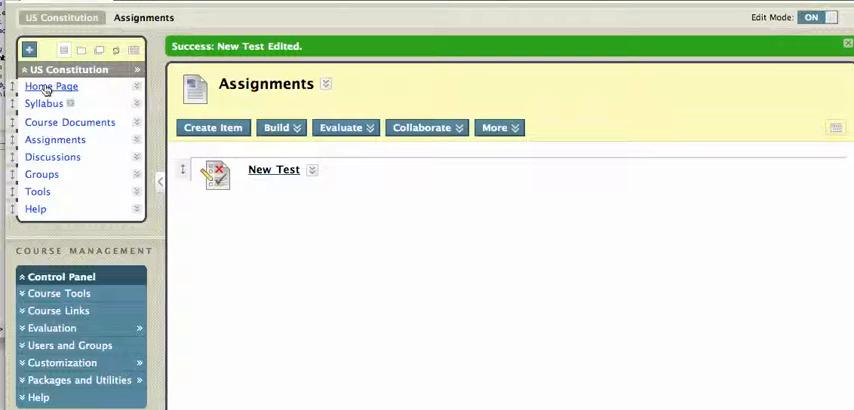
pyautogui.click(51, 86)
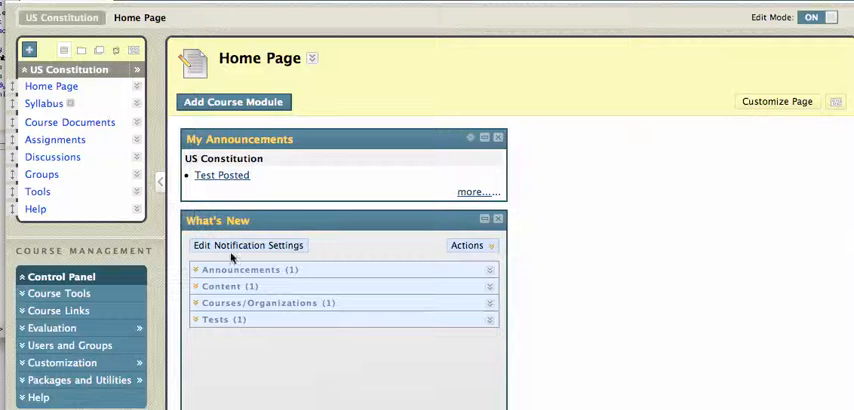
pyautogui.click(196, 319)
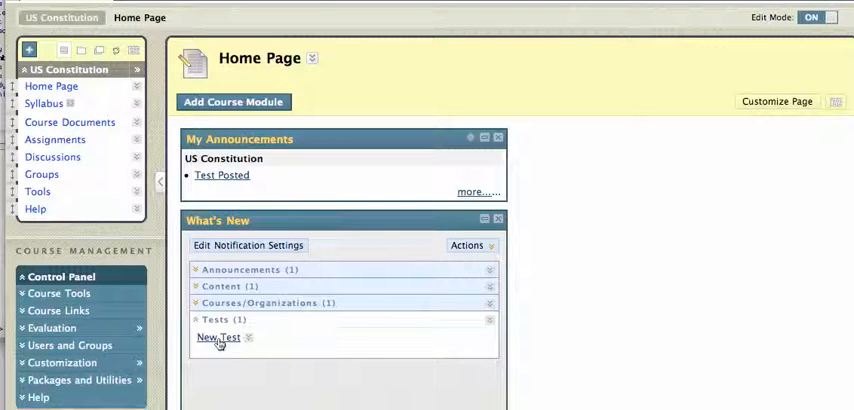
pyautogui.click(218, 337)
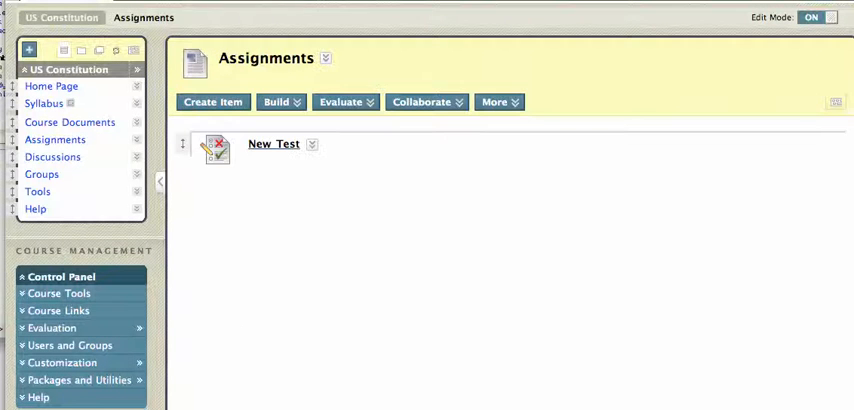
pyautogui.moveTo(320, 208)
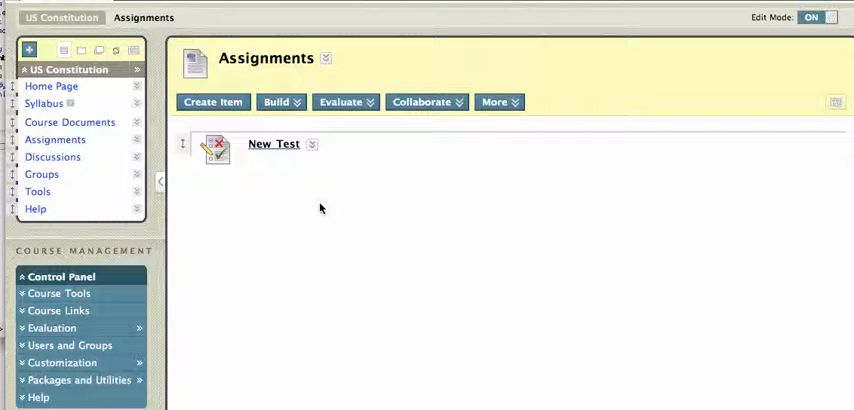
pyautogui.moveTo(272, 148)
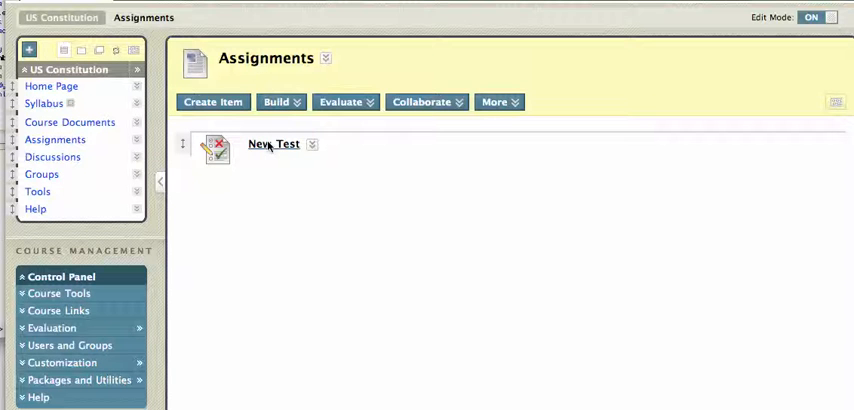
# Step: Take New Test, answer False to Question 1, and confirm the submission
pyautogui.click(274, 144)
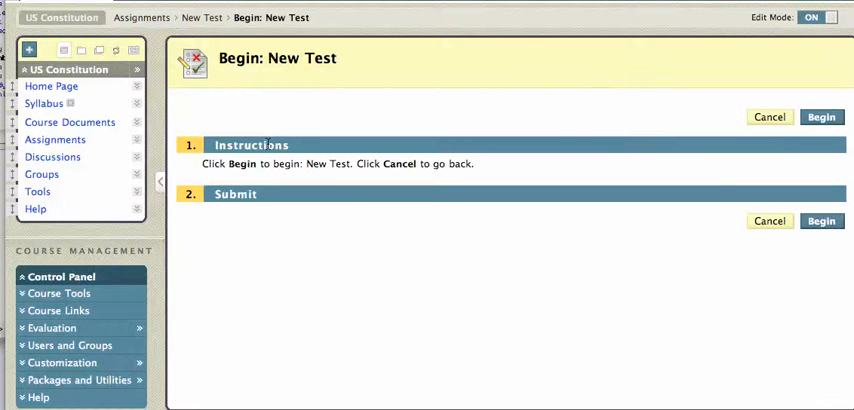
pyautogui.moveTo(342, 200)
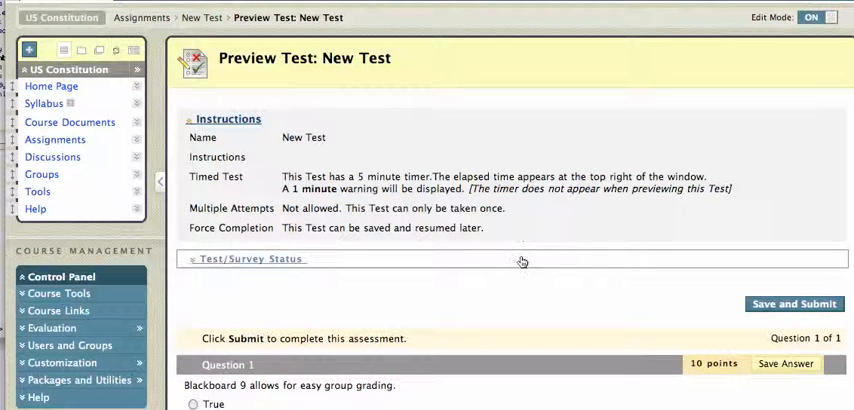
pyautogui.moveTo(826, 228)
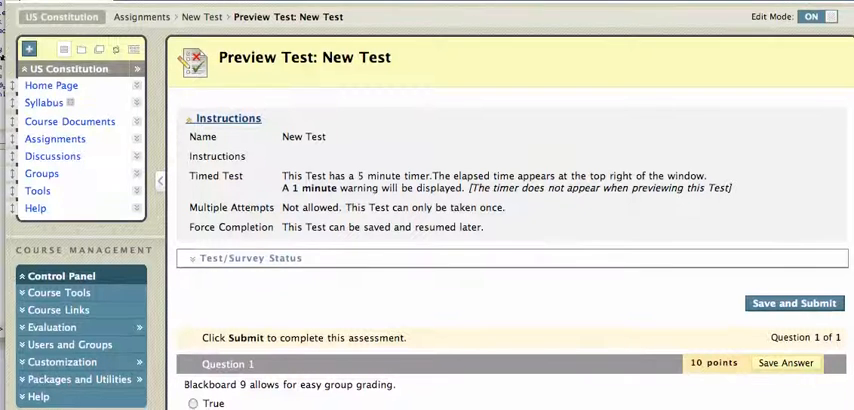
pyautogui.scroll(-3)
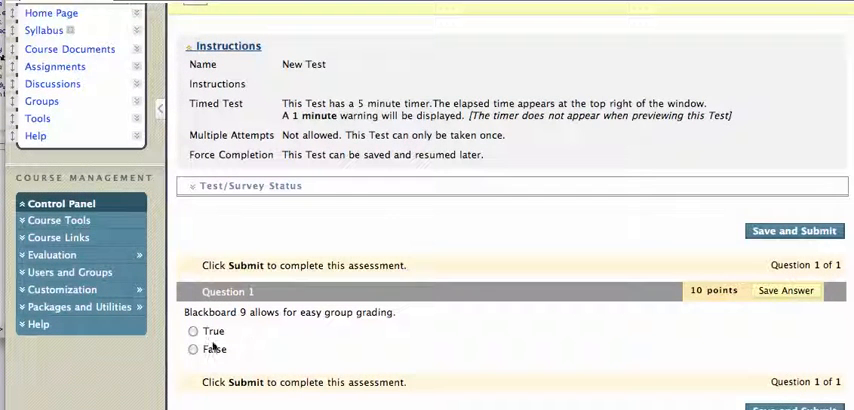
pyautogui.click(193, 349)
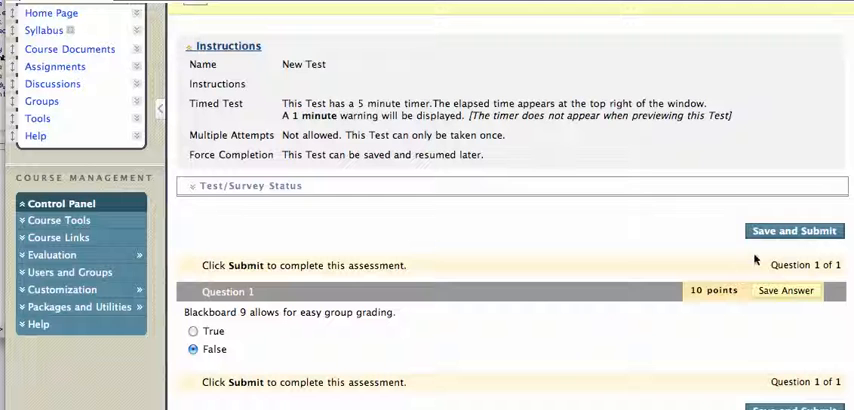
pyautogui.moveTo(815, 236)
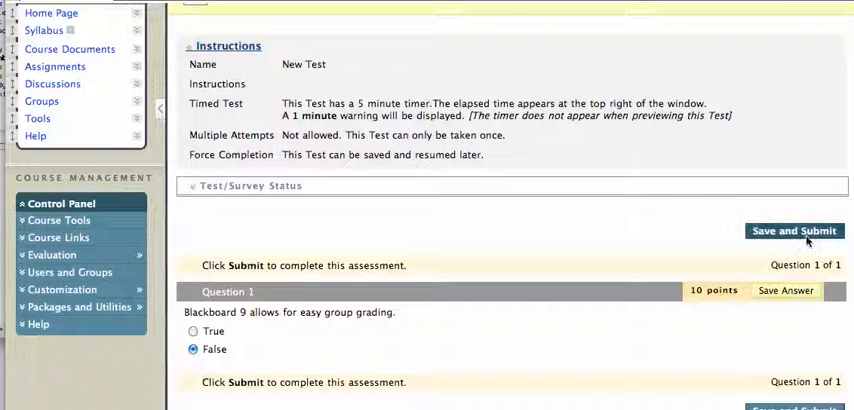
pyautogui.click(794, 231)
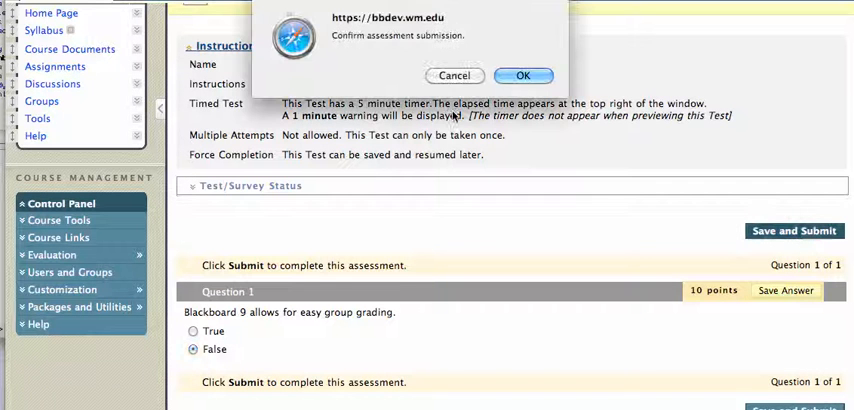
pyautogui.click(523, 75)
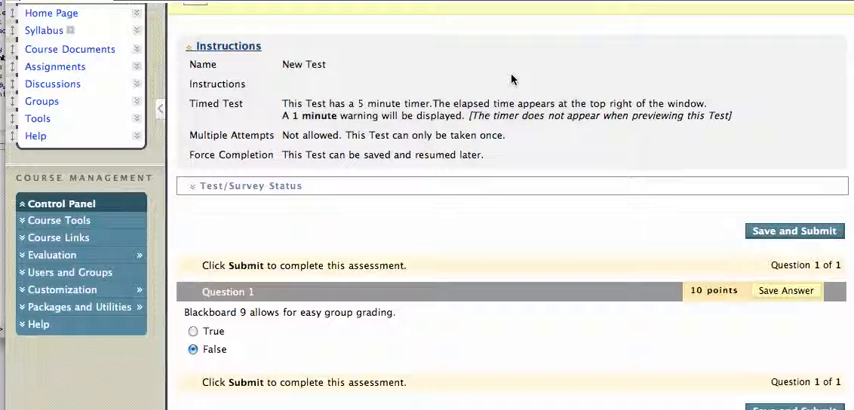
pyautogui.click(794, 230)
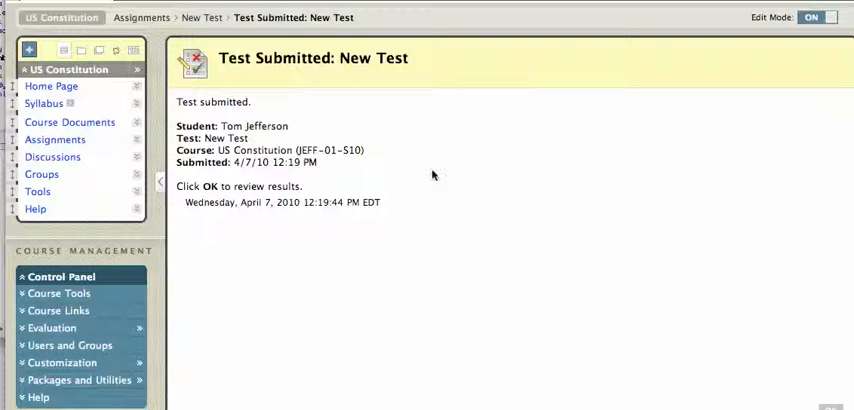
pyautogui.moveTo(288, 198)
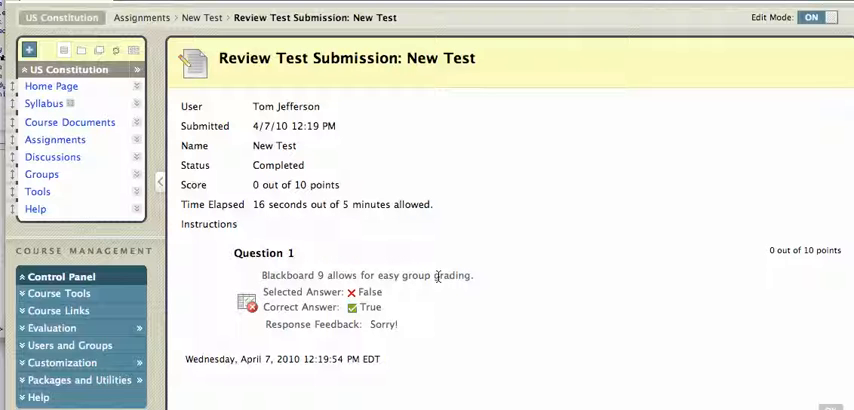
pyautogui.moveTo(327, 323)
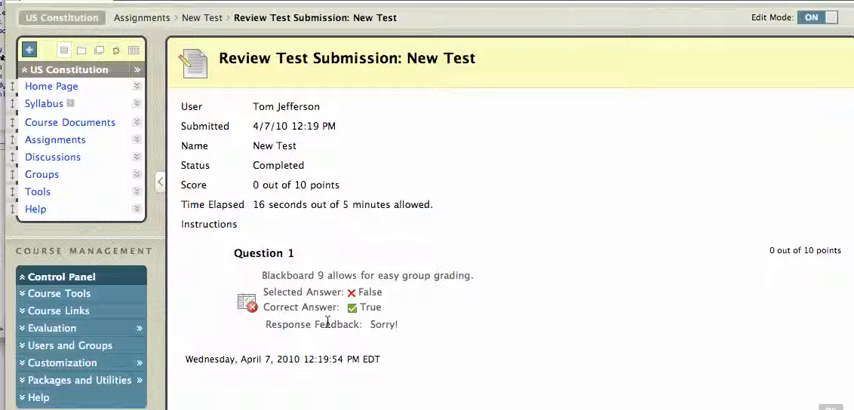